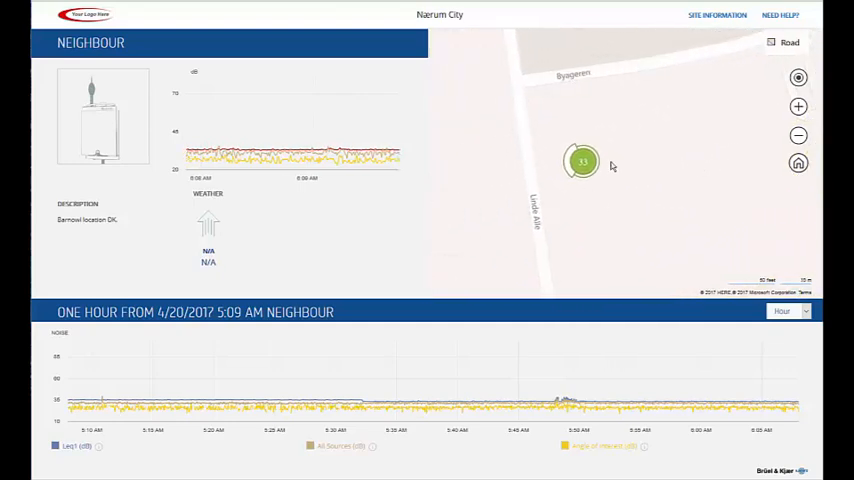
pyautogui.moveTo(265, 157)
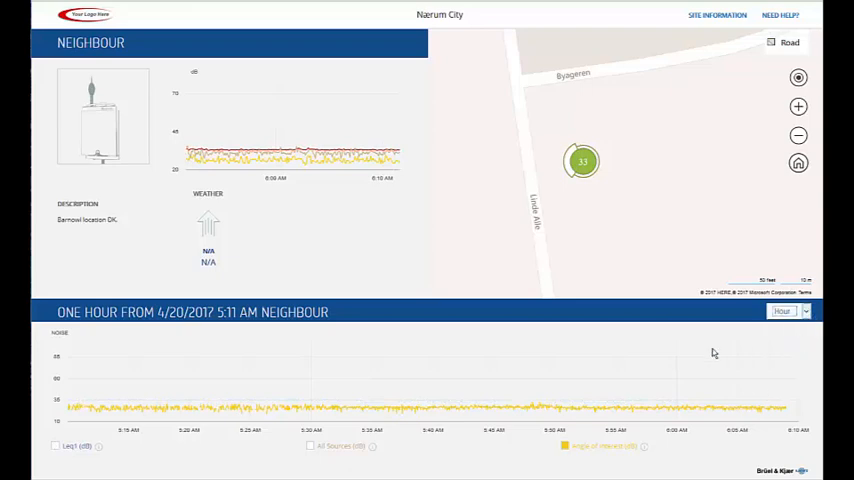
# Untick Leq1 and All Sources so only the Angle of Interest trace is plotted
pyautogui.click(793, 311)
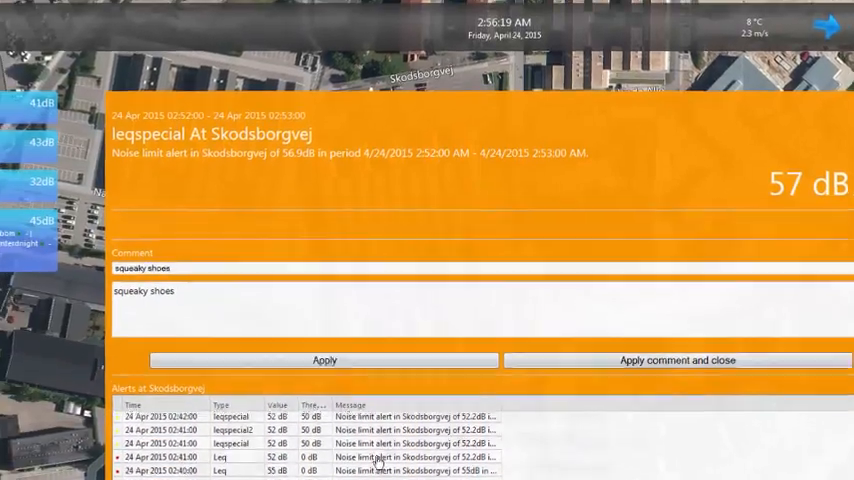
# View the Neighbour location's Directional Leq chart in the RTC map popup, then close it
pyautogui.click(677, 360)
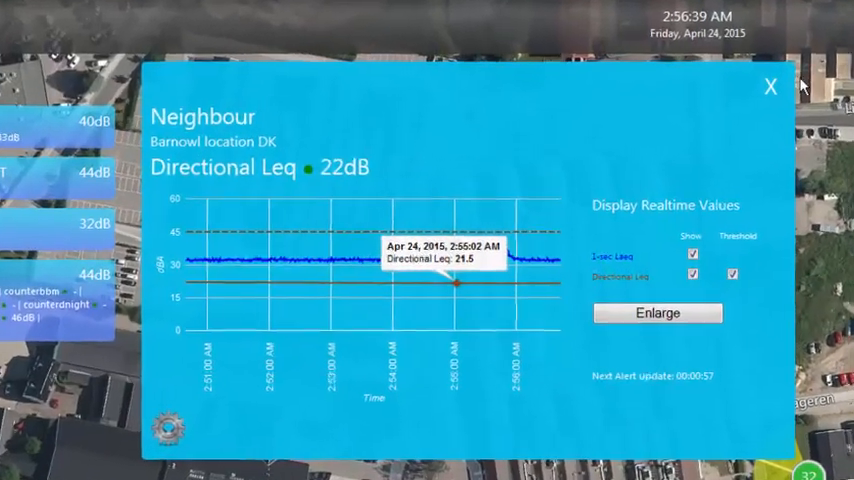
pyautogui.click(770, 86)
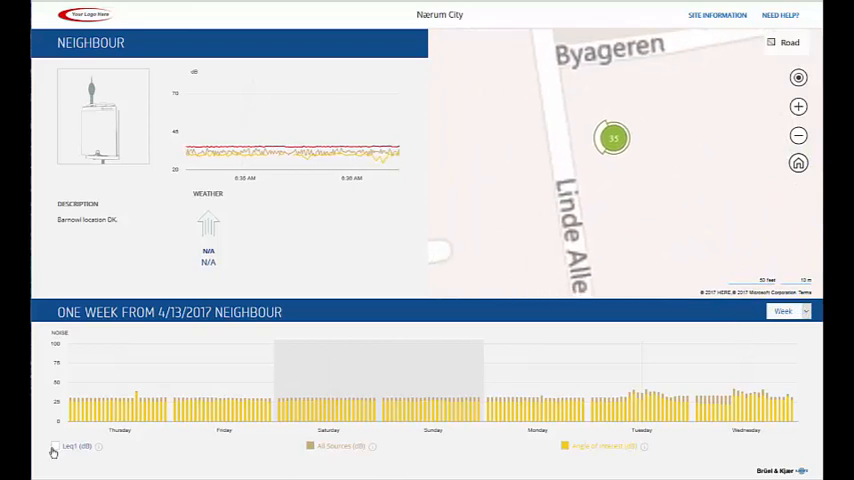
# Turn the Leq1 trace back on and switch the Neighbour chart period to Month, then Day
pyautogui.click(785, 311)
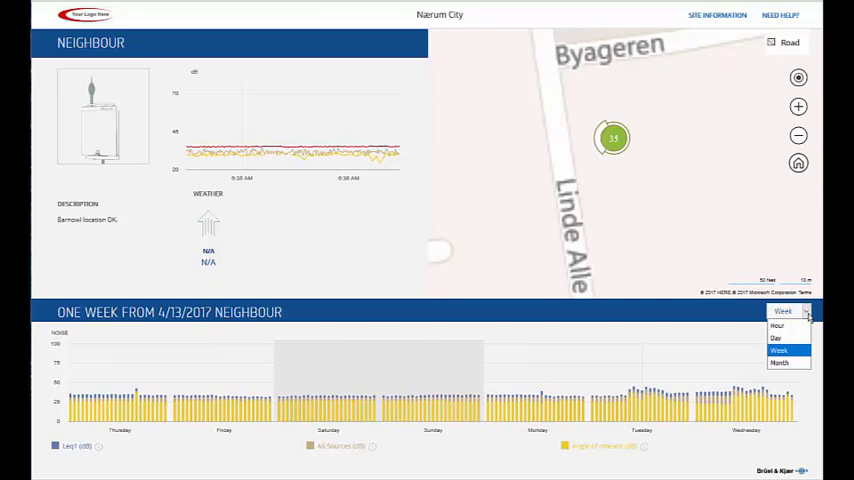
pyautogui.click(779, 362)
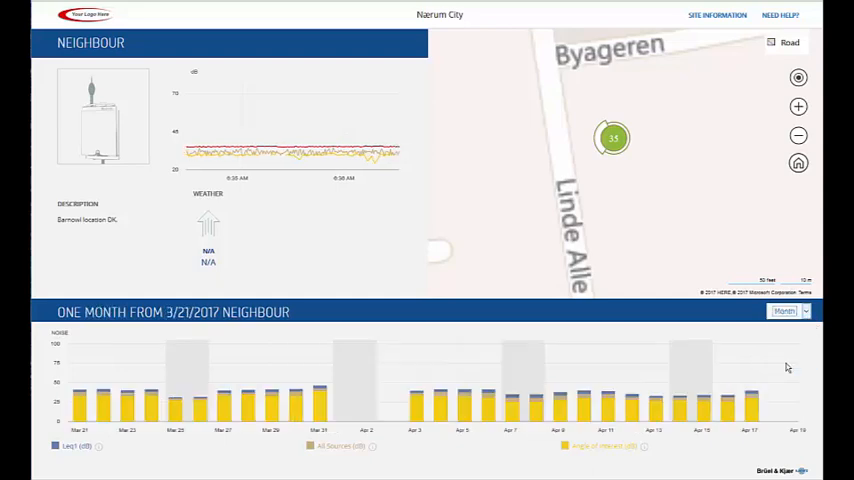
pyautogui.click(784, 311)
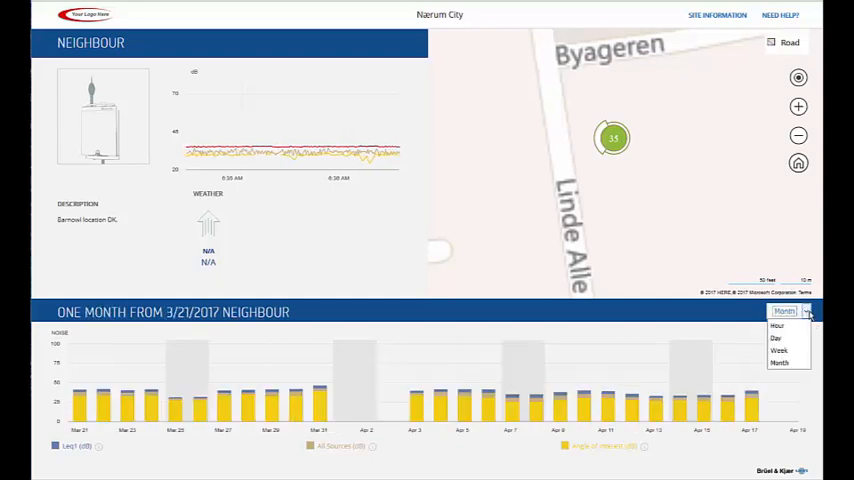
pyautogui.click(775, 337)
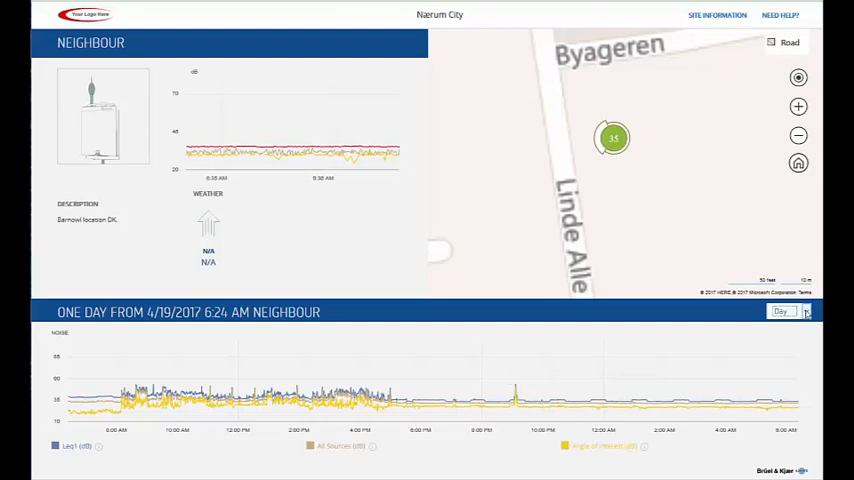
pyautogui.click(787, 311)
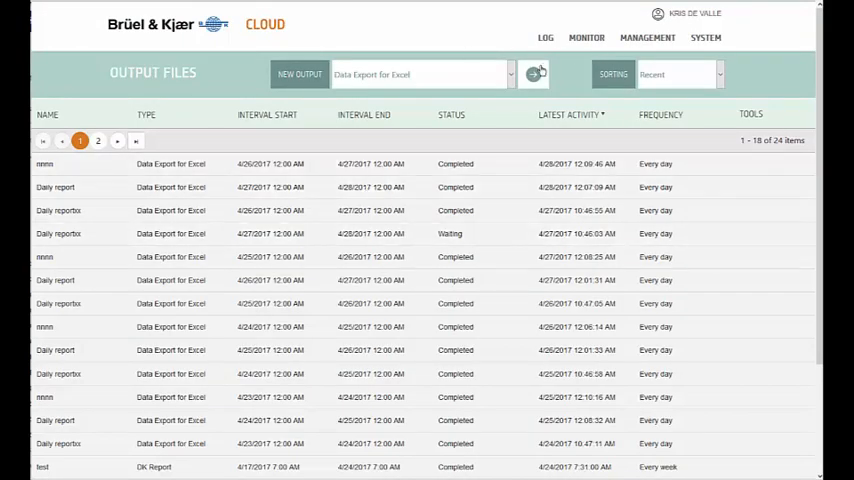
# Create an Excel data export named 'Test' with Directional Noise and Sources Of Interest Leq
pyautogui.click(299, 74)
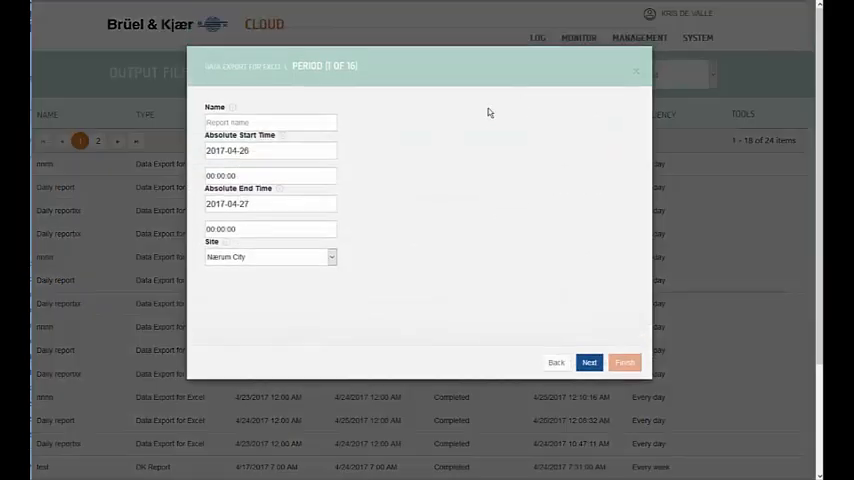
pyautogui.write('Te')
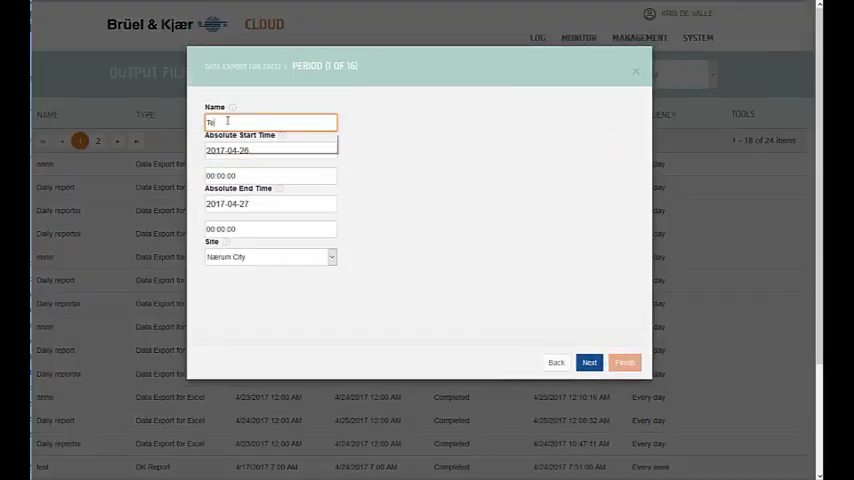
pyautogui.write('st')
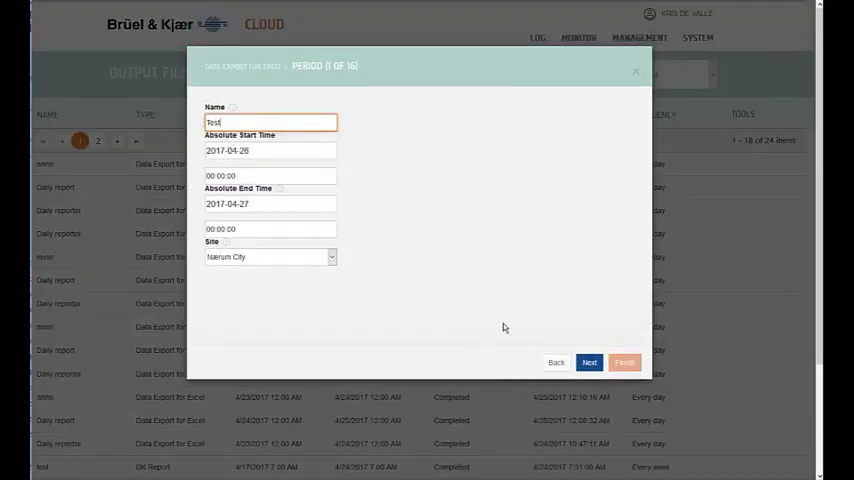
pyautogui.click(588, 362)
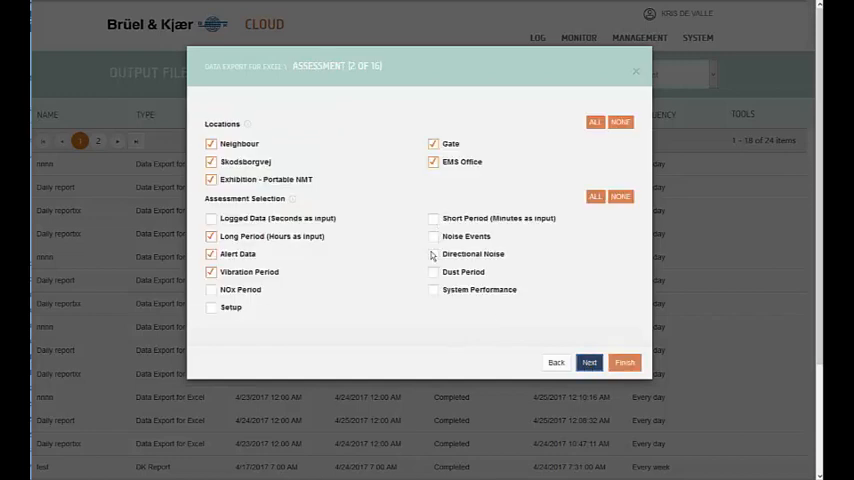
pyautogui.click(589, 362)
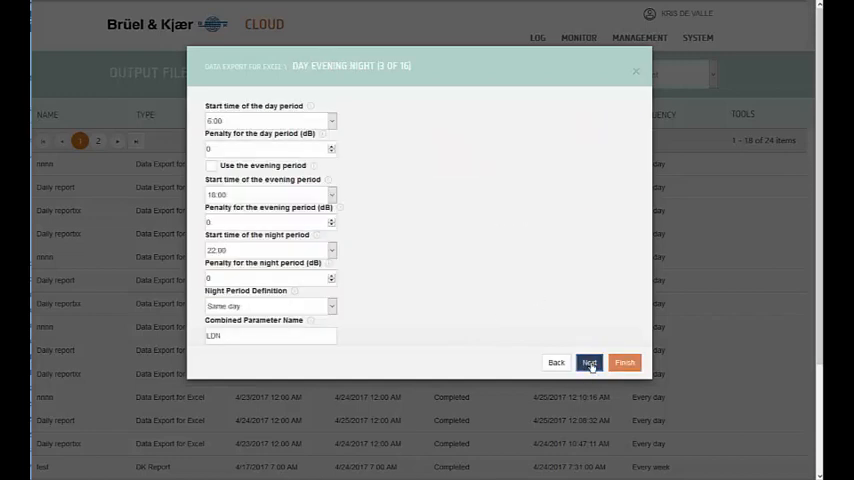
pyautogui.click(589, 362)
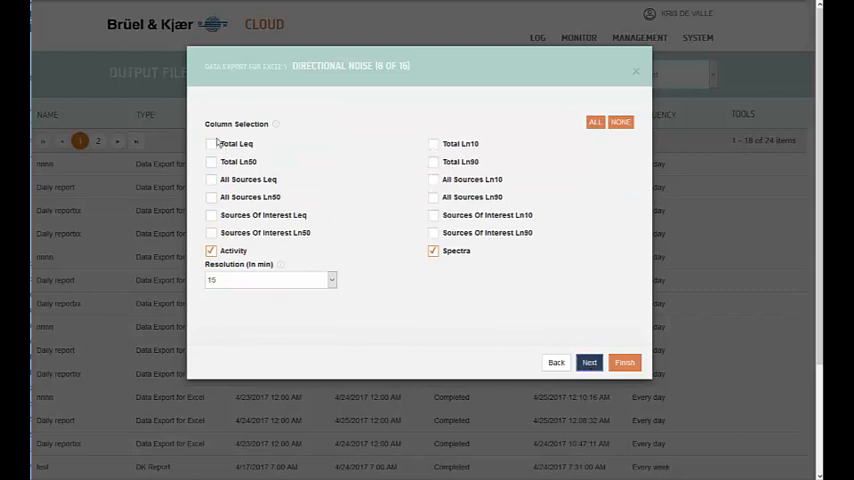
pyautogui.click(211, 215)
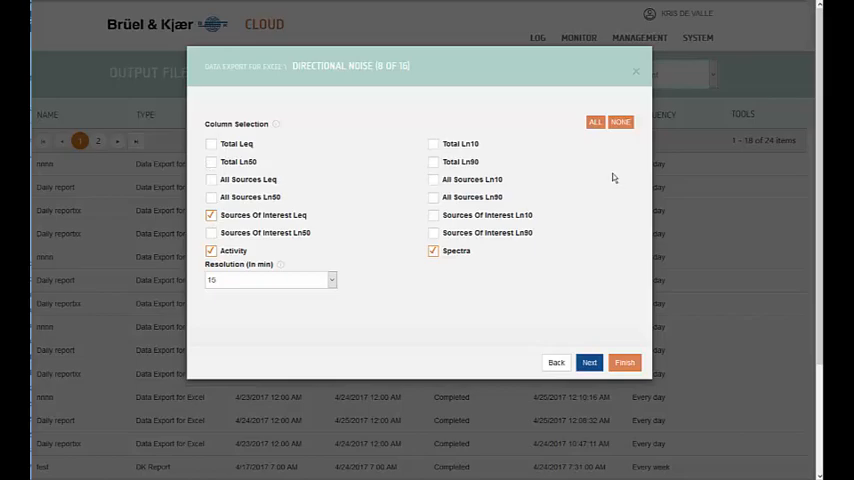
pyautogui.click(635, 70)
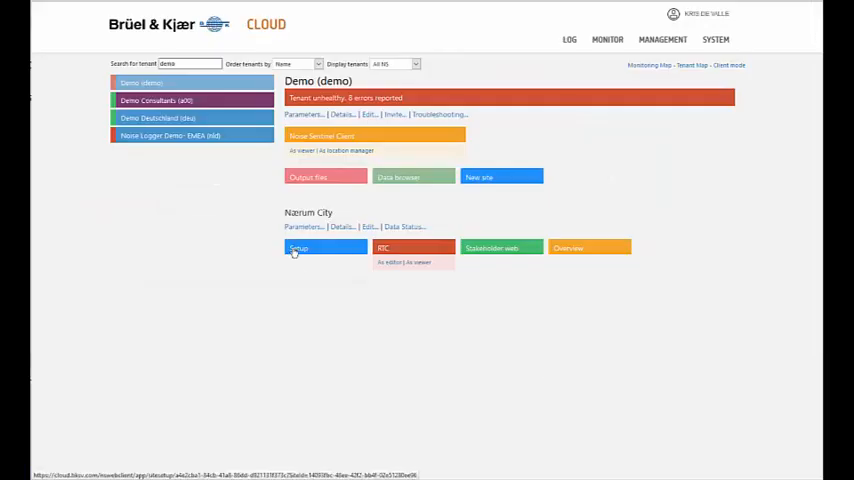
# Open the Nærum City site setup to reach its Alert Rules list
pyautogui.click(298, 248)
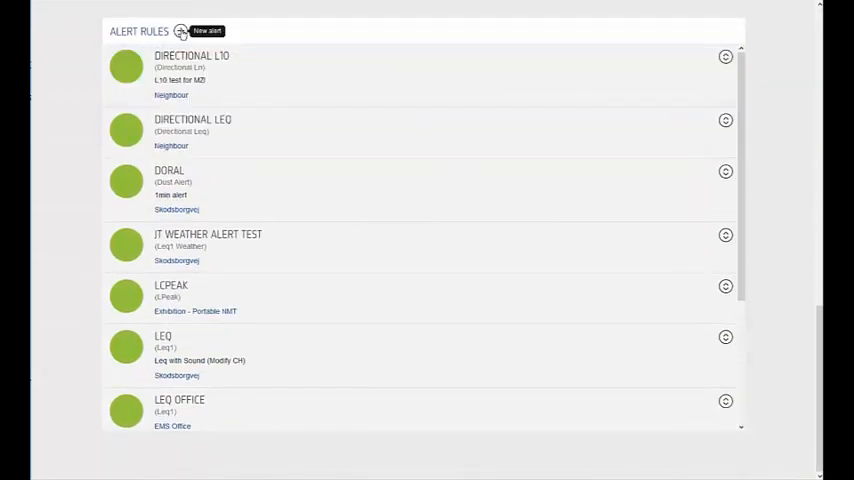
# Start a new Directional LEQ alert rule named 'Angle Alert'
pyautogui.click(178, 31)
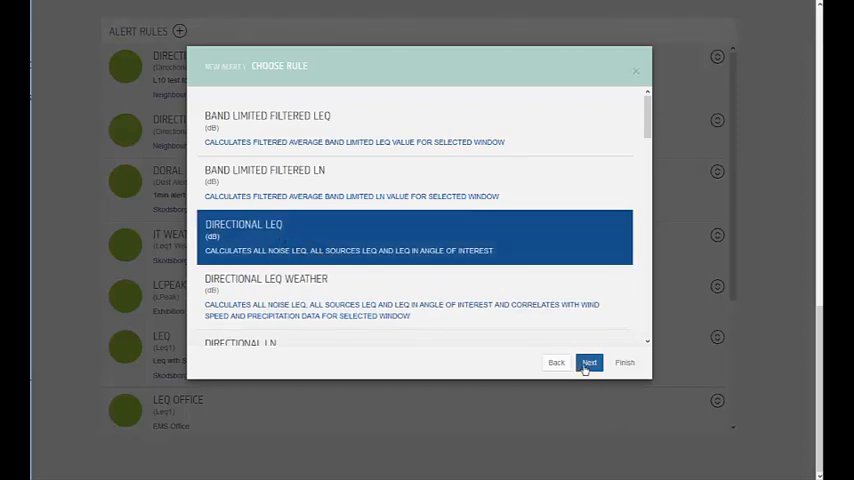
pyautogui.click(589, 362)
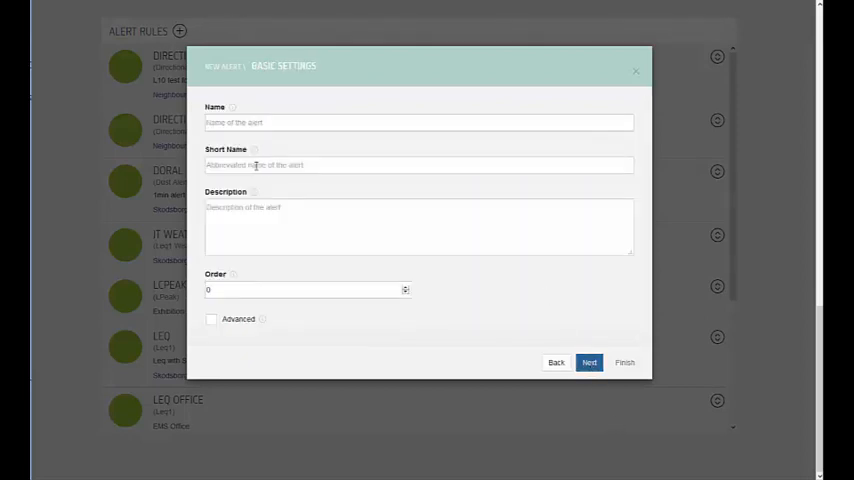
pyautogui.write('aNGLE')
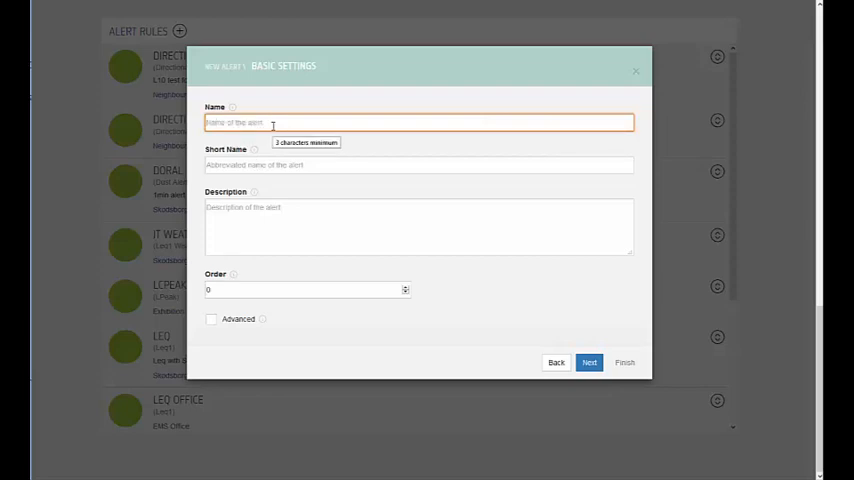
pyautogui.write('Angle Alert')
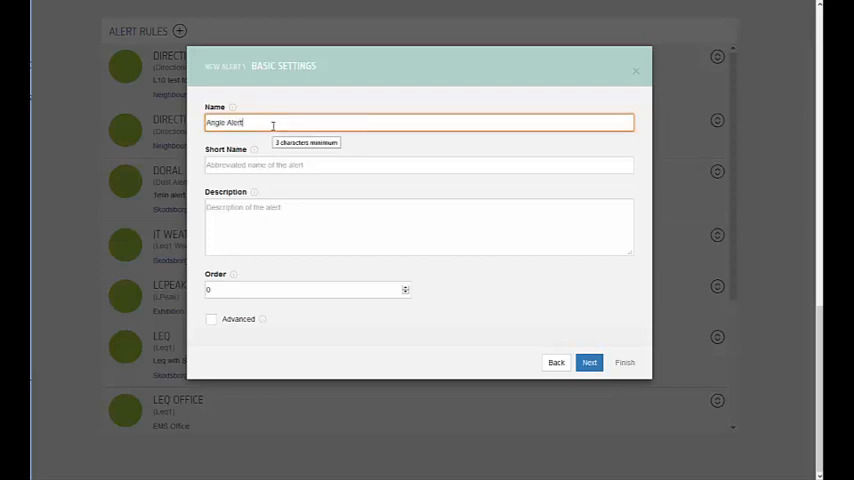
pyautogui.click(589, 362)
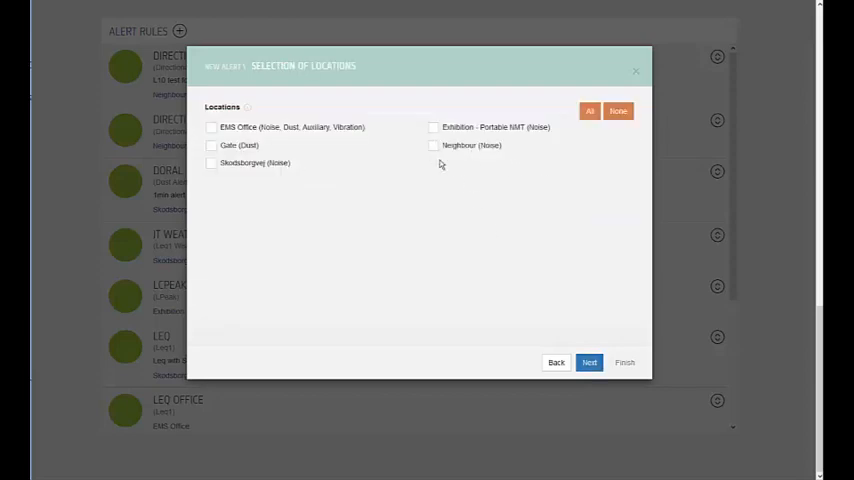
# Include Neighbour (Noise), set warning 45 and exceedance 47, and finish the rule
pyautogui.click(589, 362)
pyautogui.write('18')
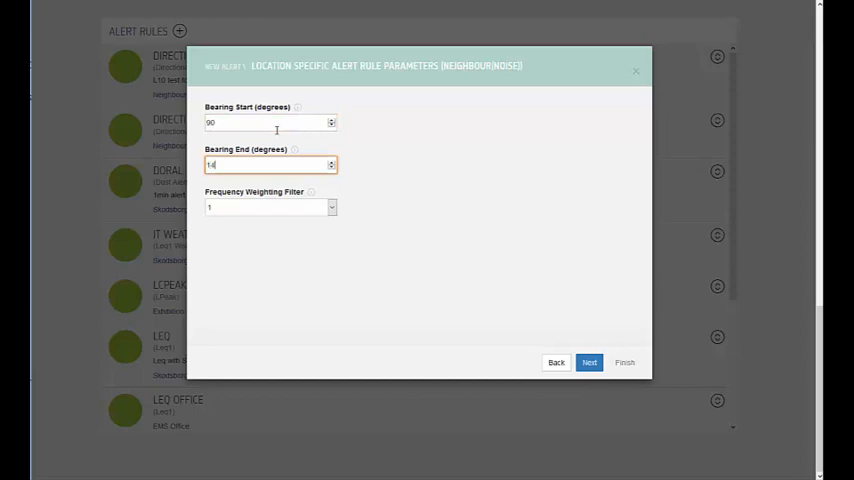
pyautogui.click(589, 362)
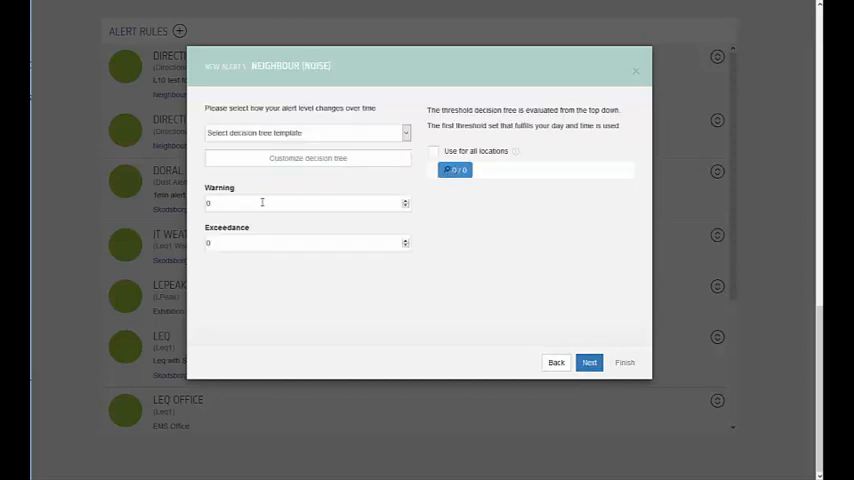
pyautogui.write('45')
pyautogui.write('47')
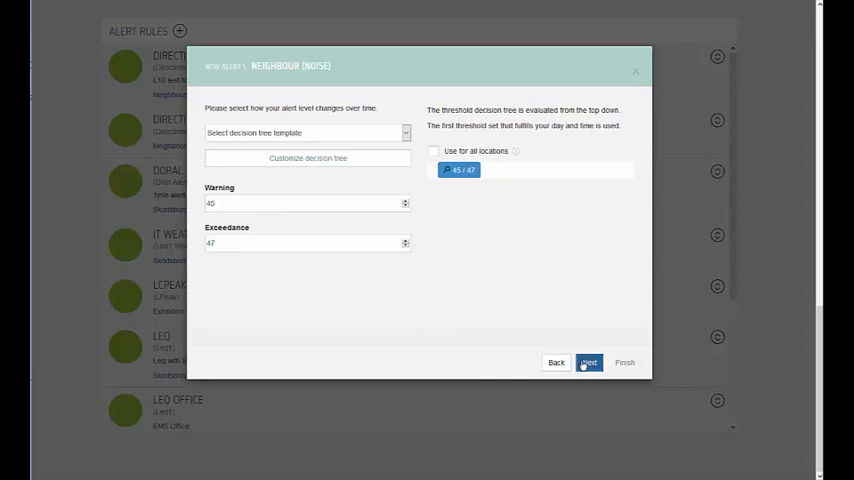
pyautogui.click(588, 362)
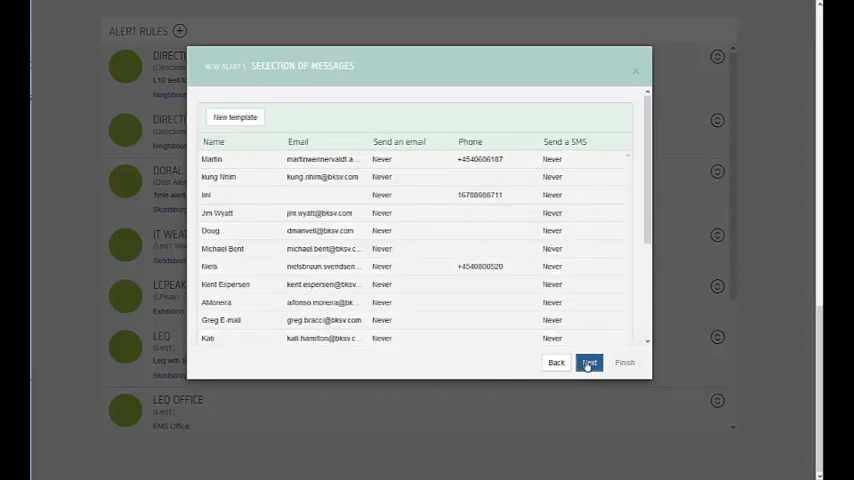
pyautogui.click(589, 362)
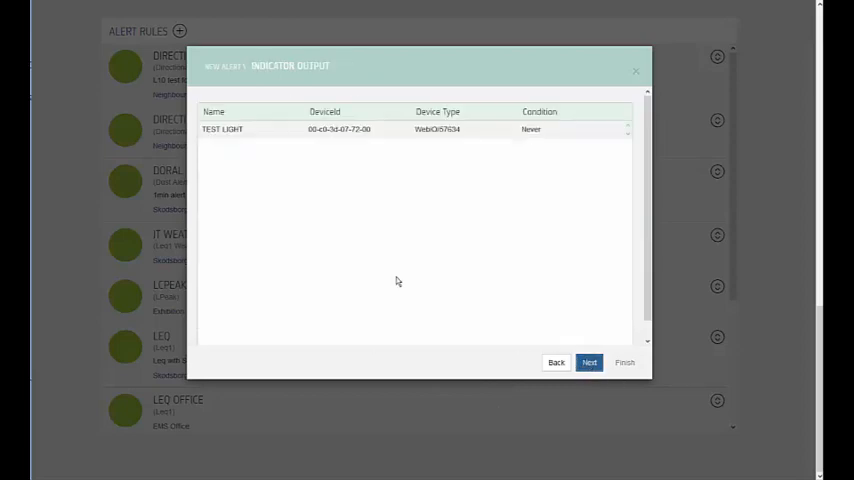
pyautogui.click(589, 362)
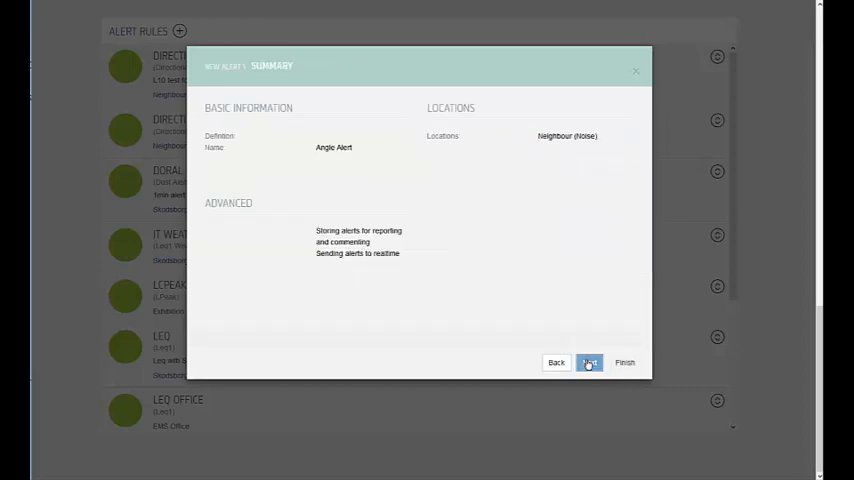
pyautogui.moveTo(428, 279)
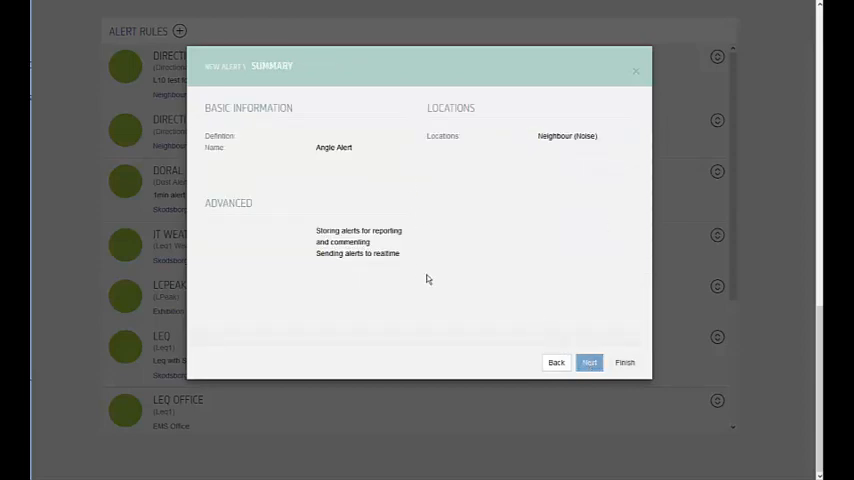
pyautogui.moveTo(595, 375)
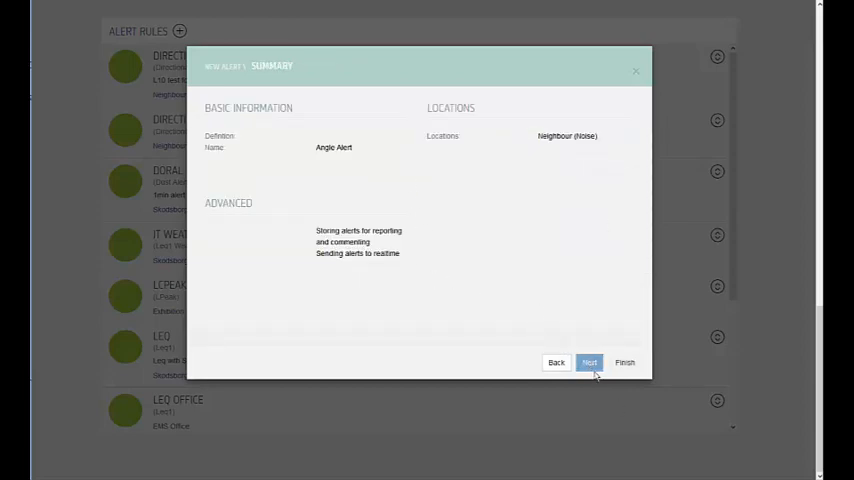
pyautogui.click(624, 362)
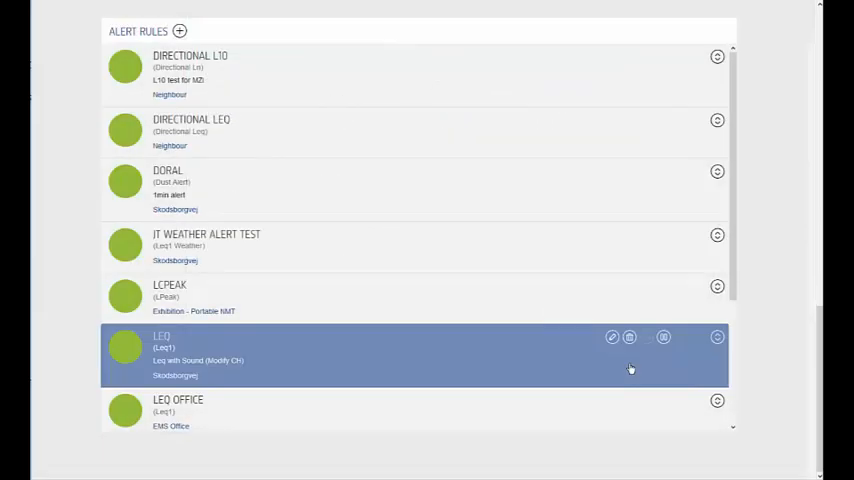
# Activate ANGLE ALERT in the Alert Rules list and confirm with Yes
pyautogui.click(180, 32)
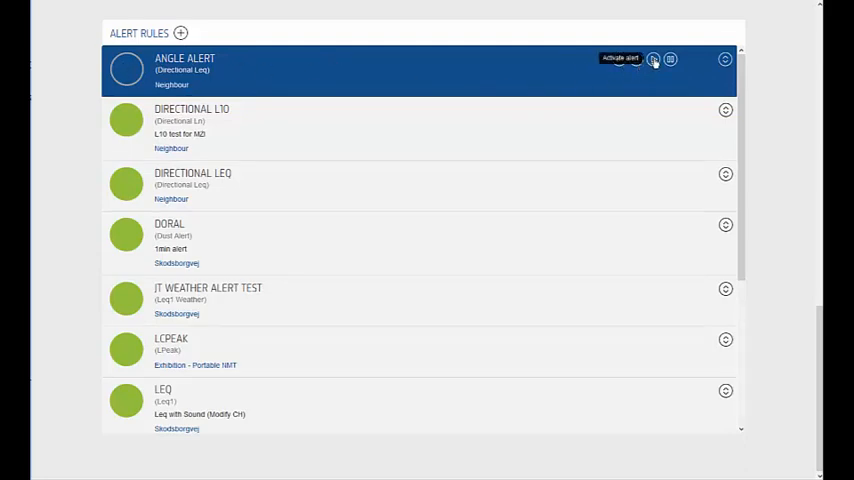
pyautogui.click(653, 59)
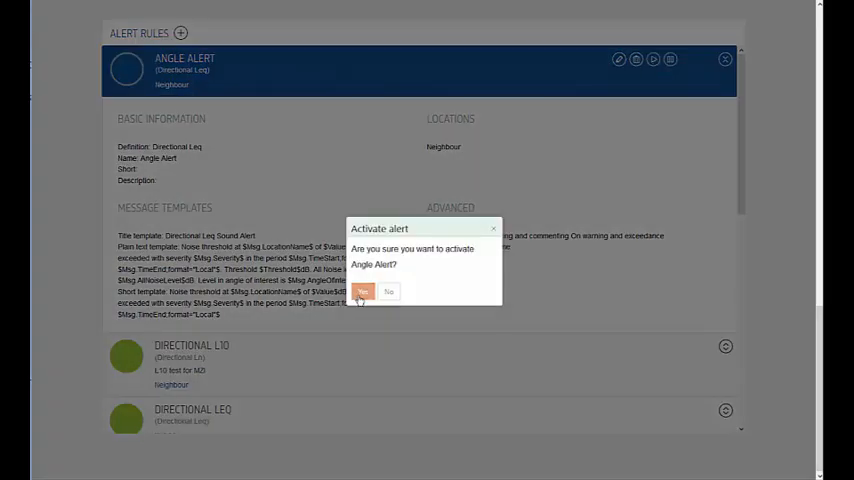
pyautogui.click(362, 291)
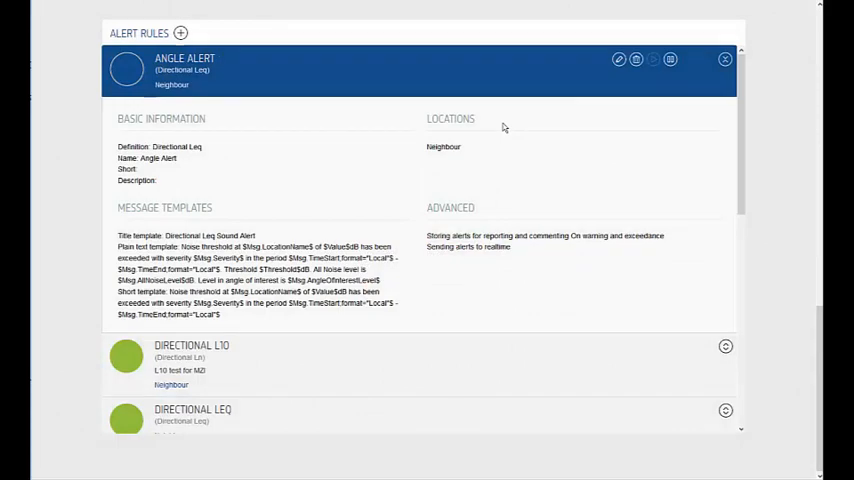
pyautogui.click(724, 59)
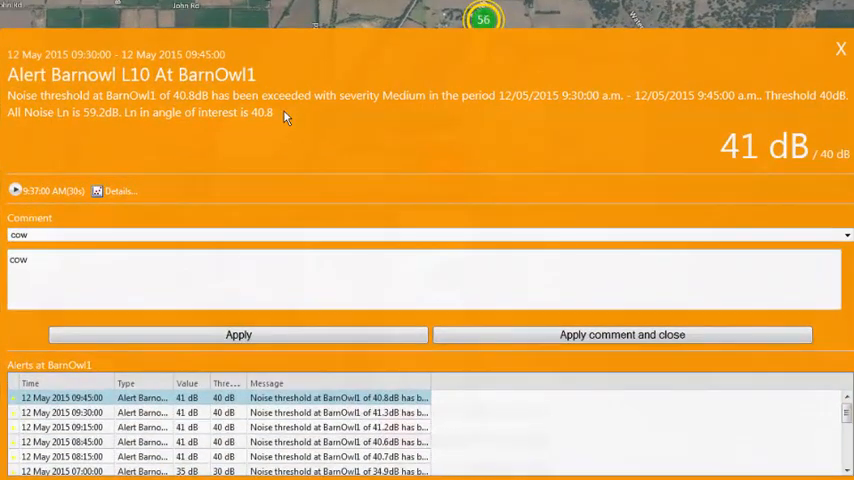
pyautogui.moveTo(537, 133)
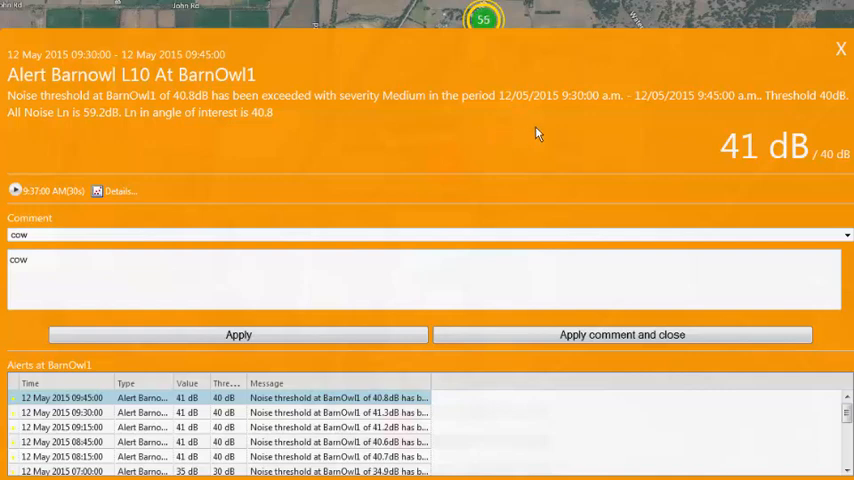